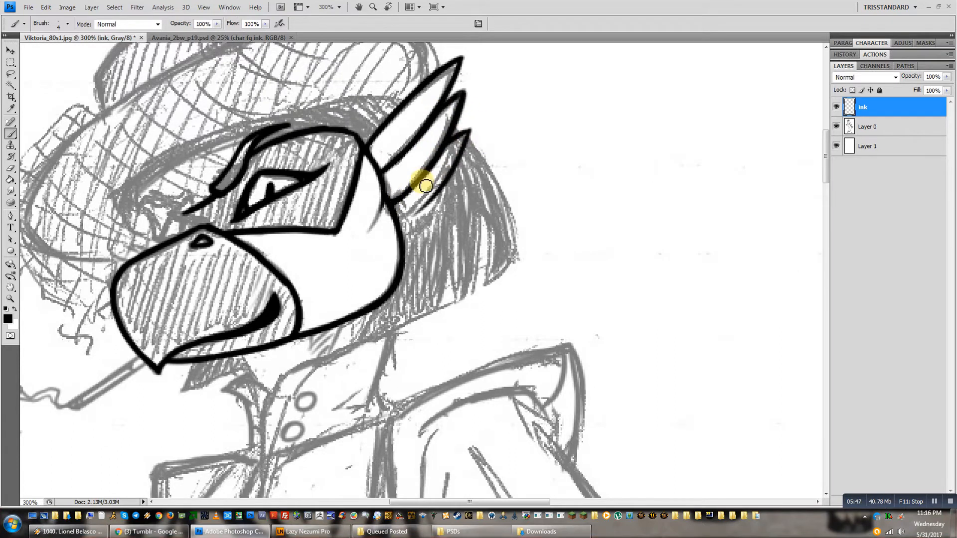
# Ink the bird's head outline, eye, beak details and the jaw line under the beak
pyautogui.moveTo(422, 186); pyautogui.dragTo(404, 237)
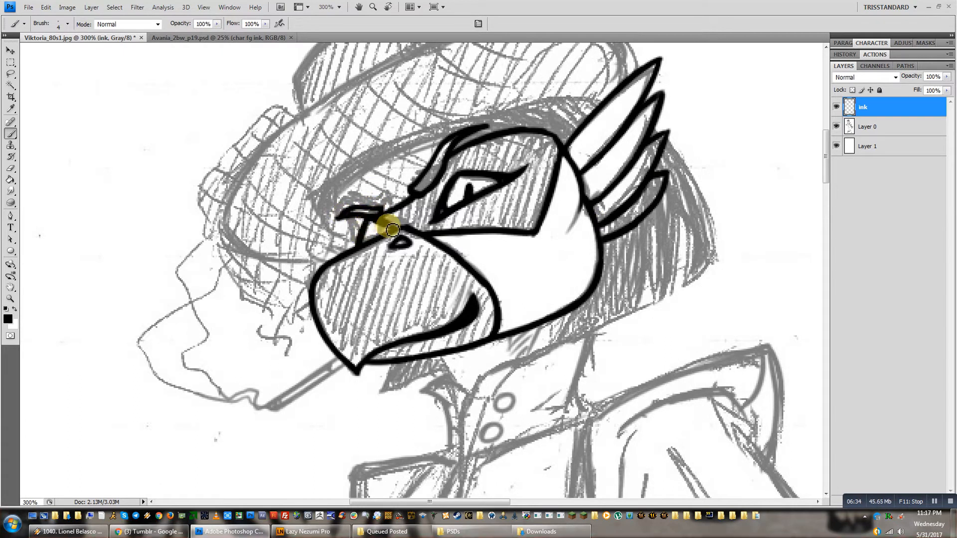
pyautogui.moveTo(391, 230); pyautogui.dragTo(593, 101)
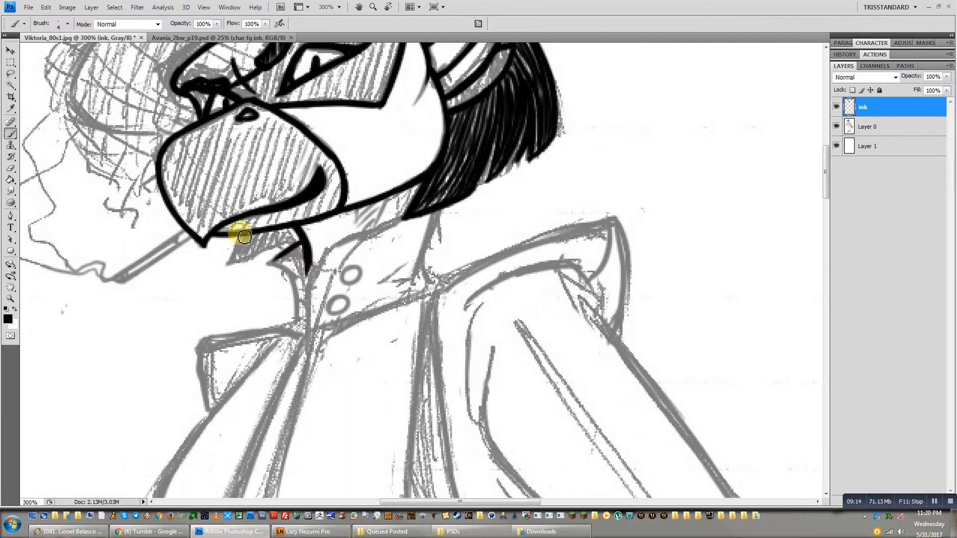
pyautogui.moveTo(241, 236); pyautogui.dragTo(400, 234)
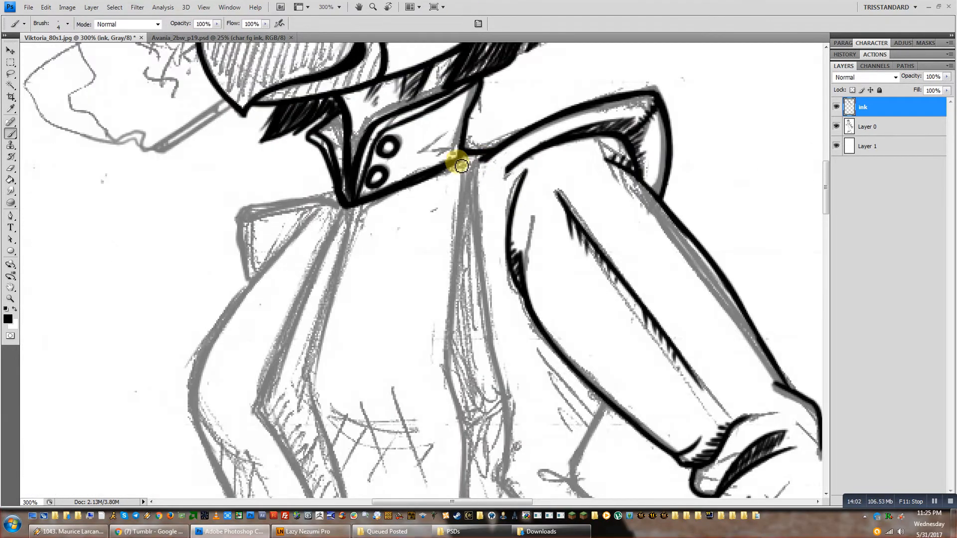
# Ink the jacket's front outline, the trouser line below the belt and the pocket edge
pyautogui.scroll(-3)
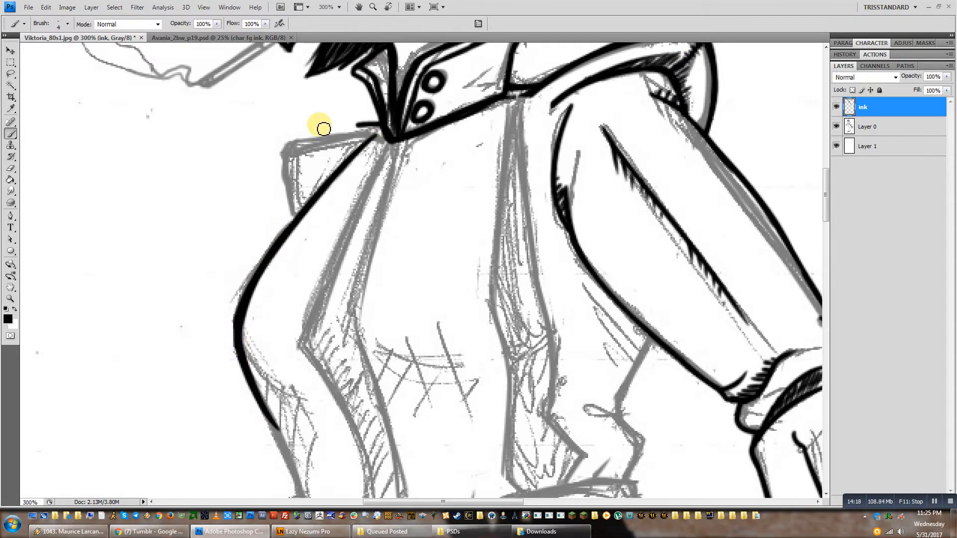
pyautogui.moveTo(323, 128); pyautogui.dragTo(292, 222)
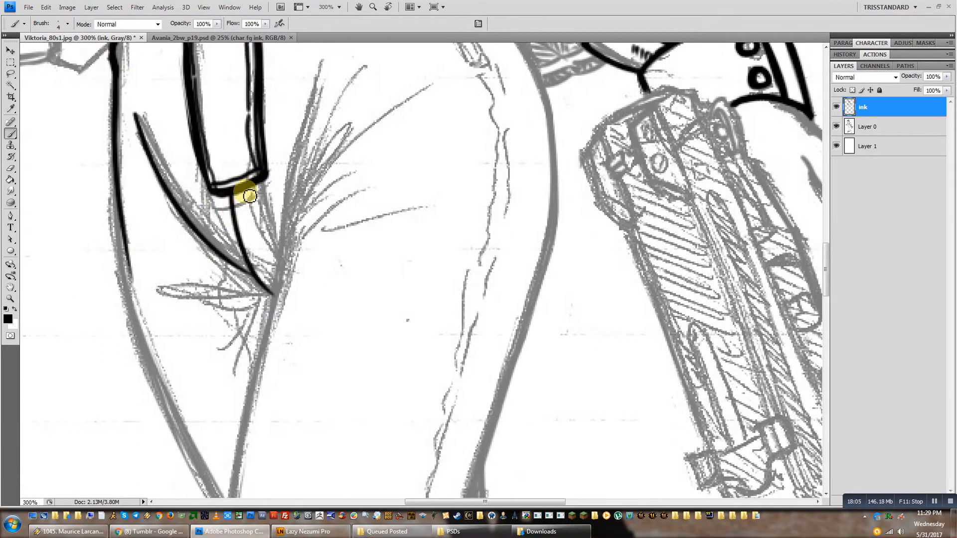
pyautogui.moveTo(247, 196); pyautogui.dragTo(299, 186)
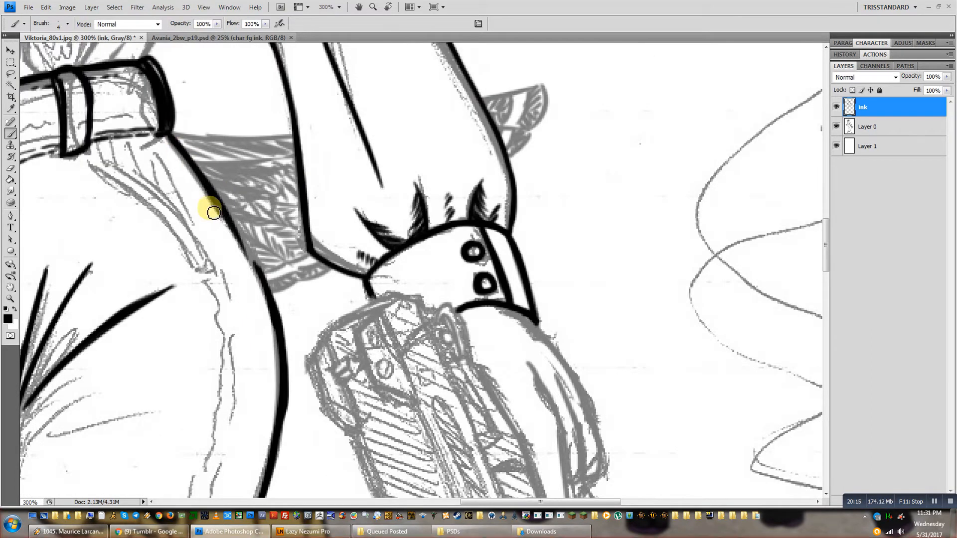
pyautogui.moveTo(211, 211); pyautogui.dragTo(159, 226)
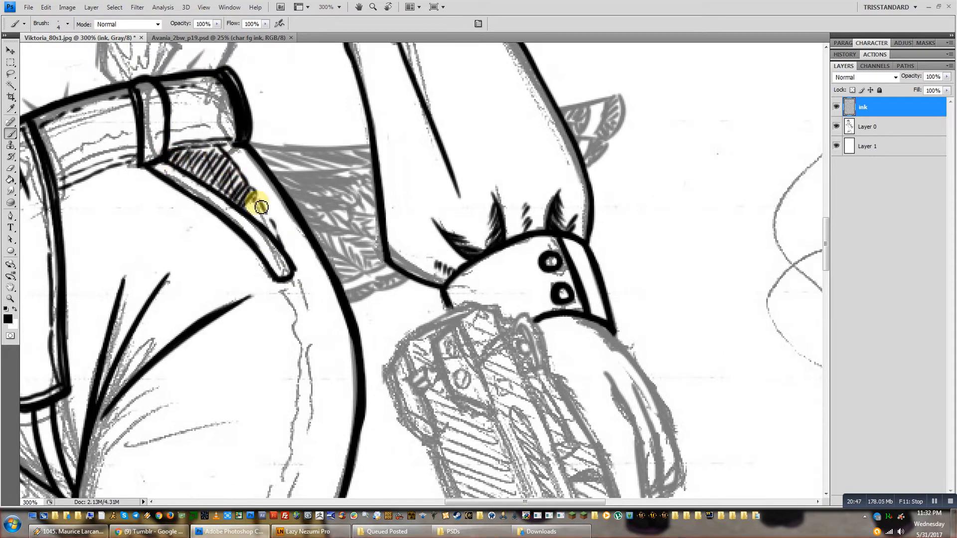
pyautogui.scroll(-3)
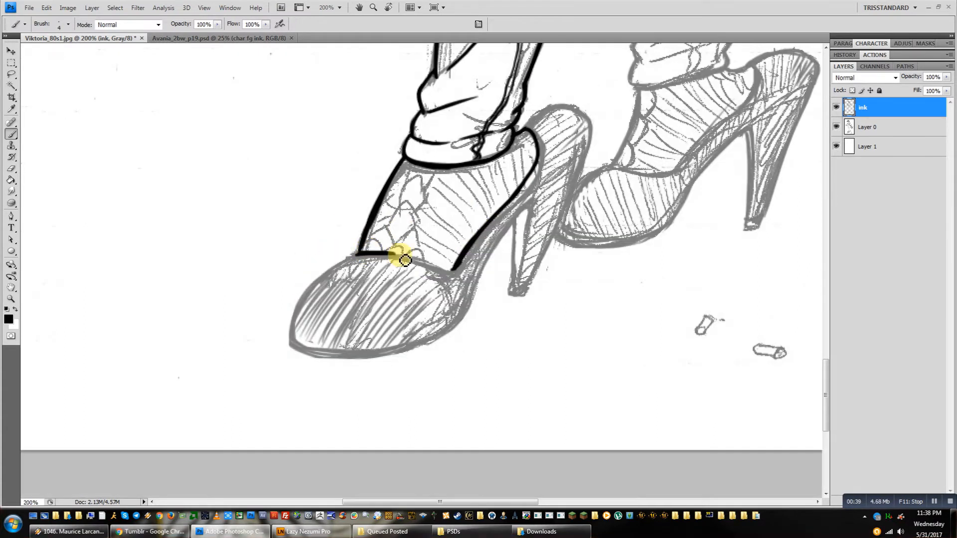
# Ink the front shoe's toe, back edge, heel and sole, cleaning strays and filling the heel black
pyautogui.scroll(-3)
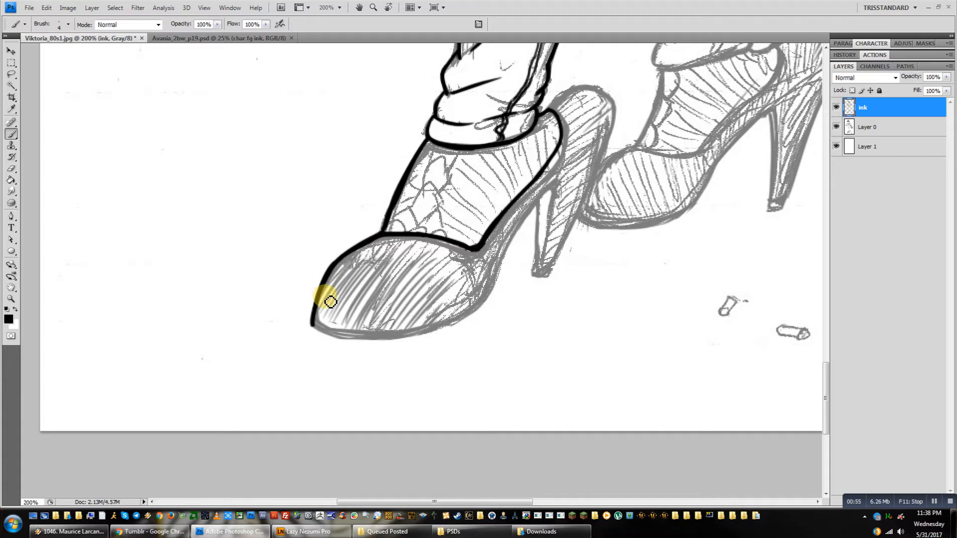
pyautogui.moveTo(330, 299); pyautogui.dragTo(421, 333)
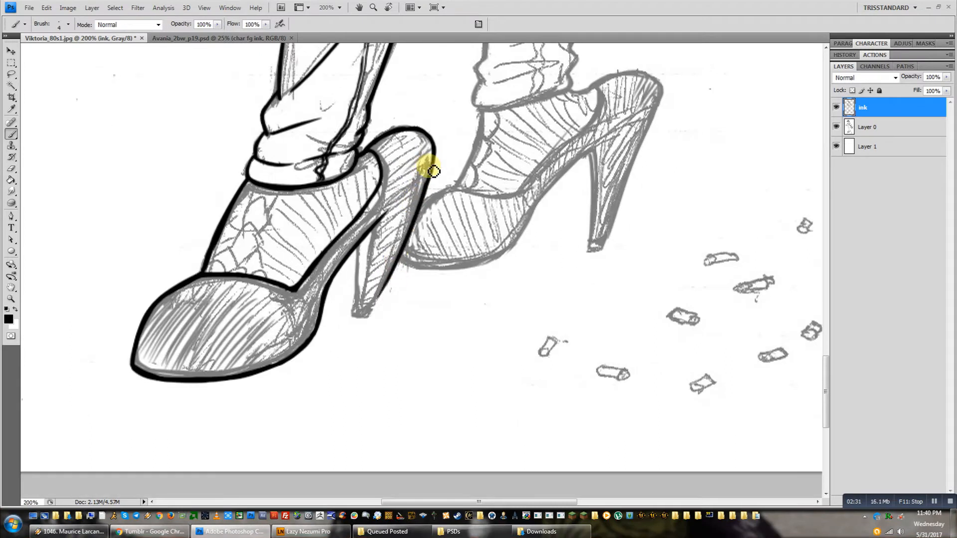
pyautogui.moveTo(428, 169); pyautogui.dragTo(388, 279)
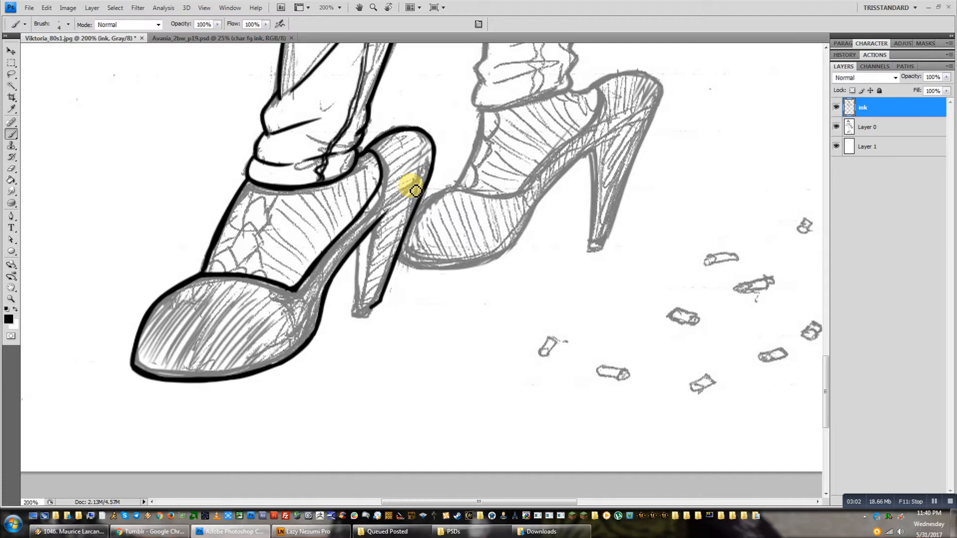
pyautogui.moveTo(412, 187); pyautogui.dragTo(351, 311)
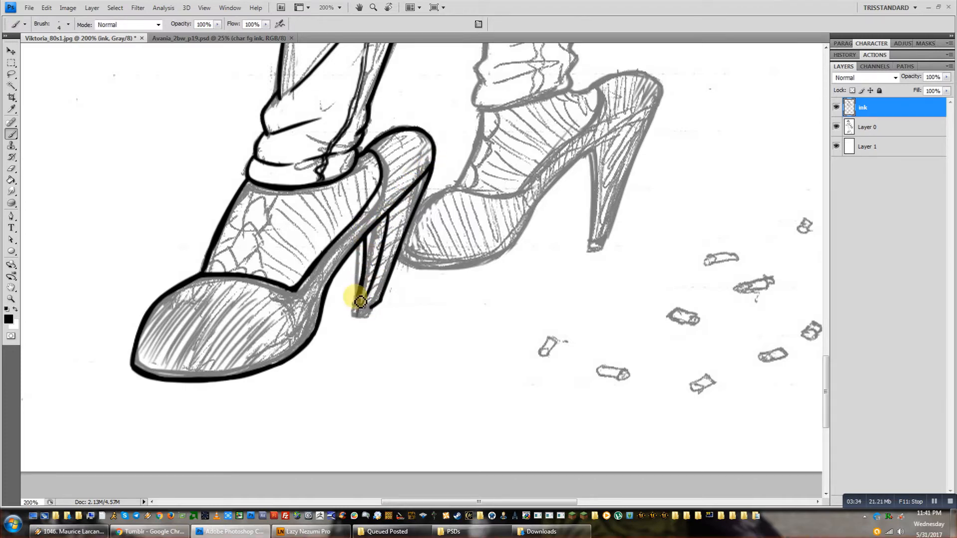
pyautogui.moveTo(360, 302); pyautogui.dragTo(418, 230)
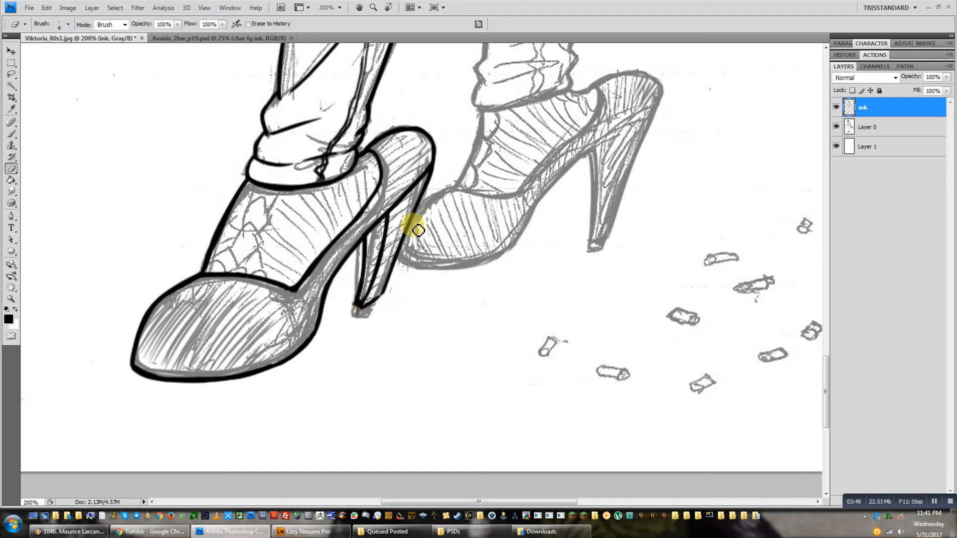
pyautogui.moveTo(418, 230); pyautogui.dragTo(384, 299)
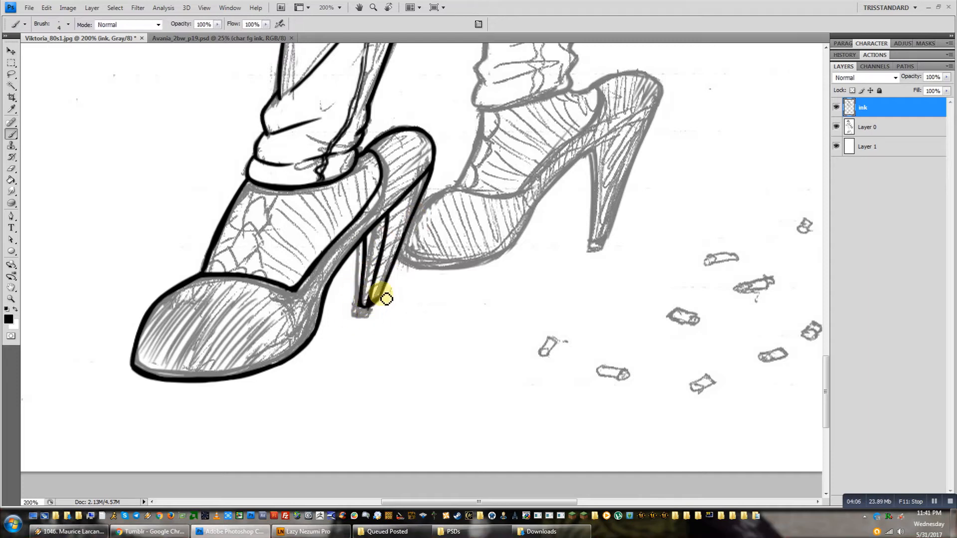
pyautogui.moveTo(384, 299); pyautogui.dragTo(376, 278)
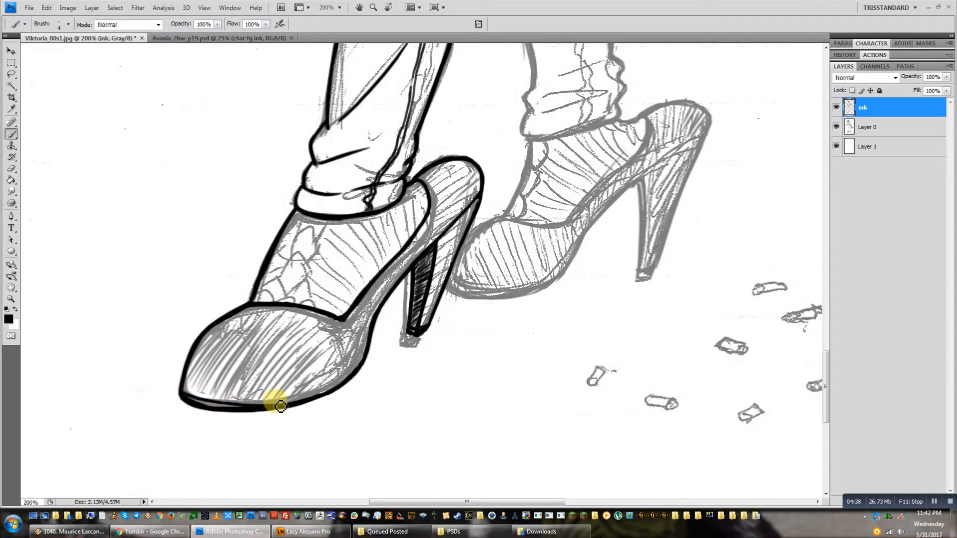
pyautogui.moveTo(278, 406); pyautogui.dragTo(472, 229)
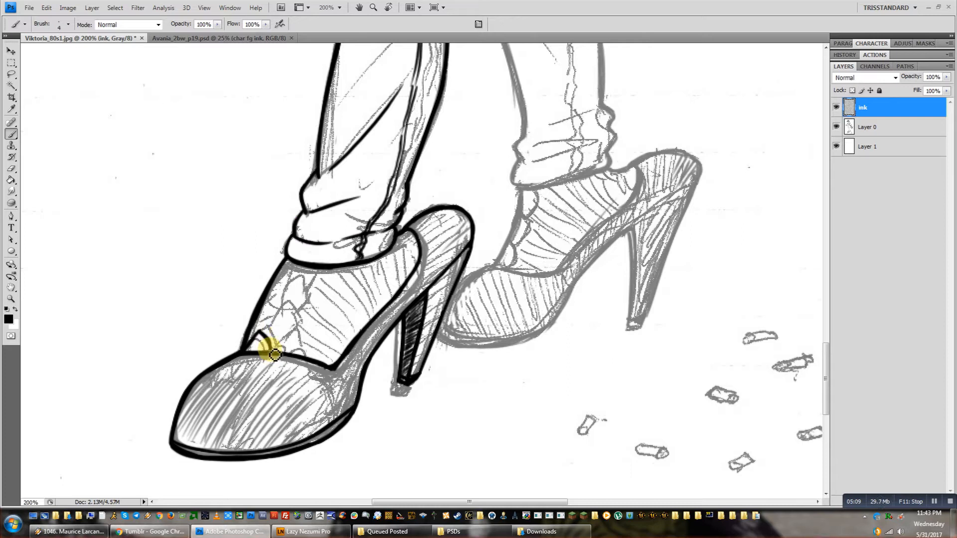
# Draw the scalloped net pattern across the front shoe's upper
pyautogui.moveTo(275, 354); pyautogui.dragTo(297, 327)
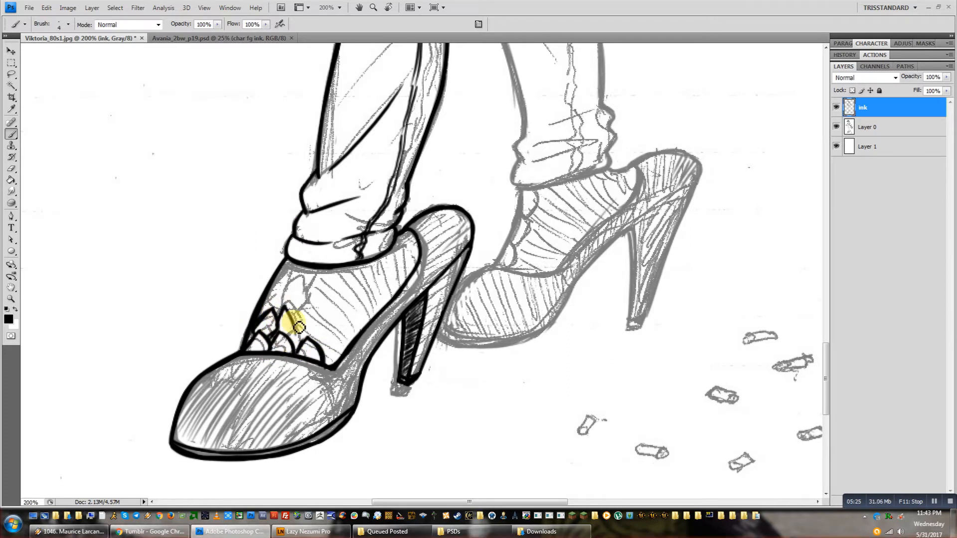
pyautogui.moveTo(297, 324); pyautogui.dragTo(314, 290)
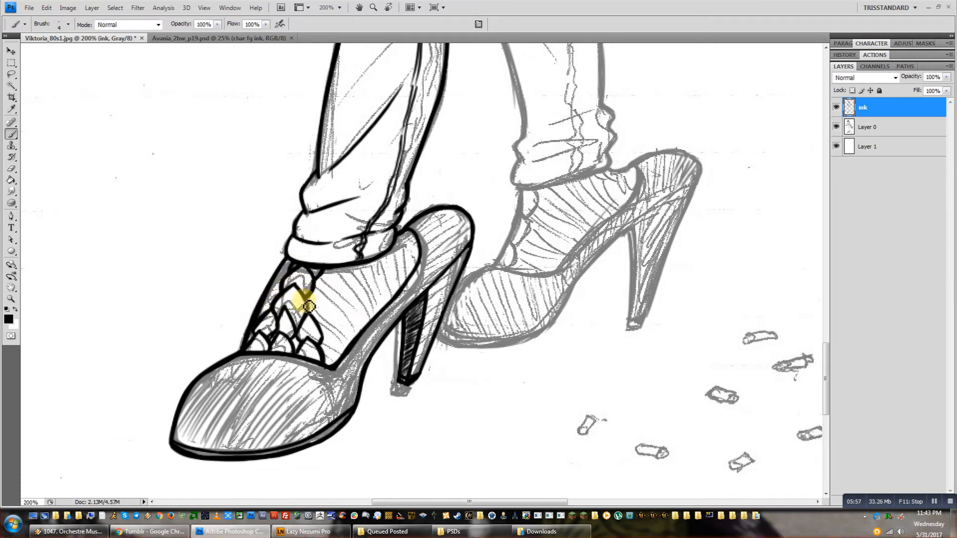
pyautogui.moveTo(300, 303); pyautogui.dragTo(311, 320)
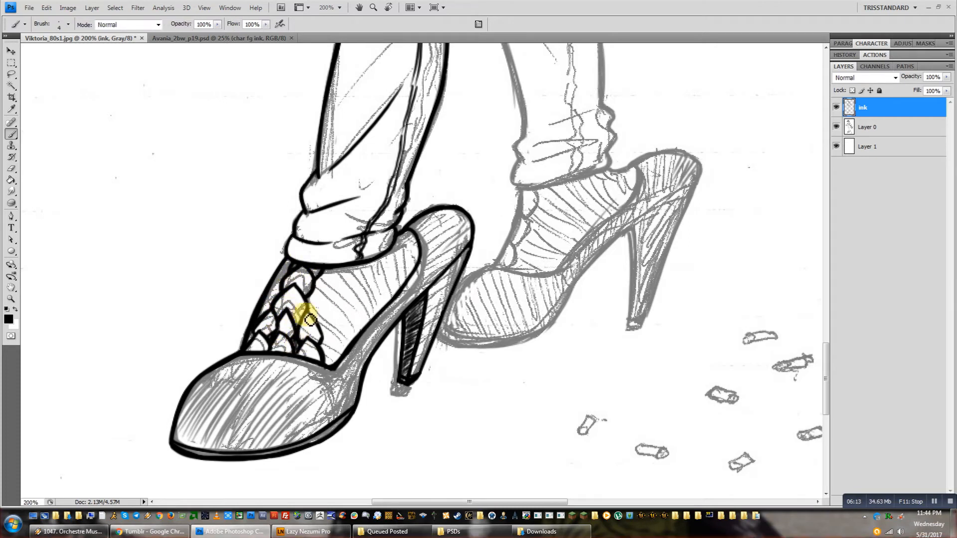
pyautogui.scroll(-3)
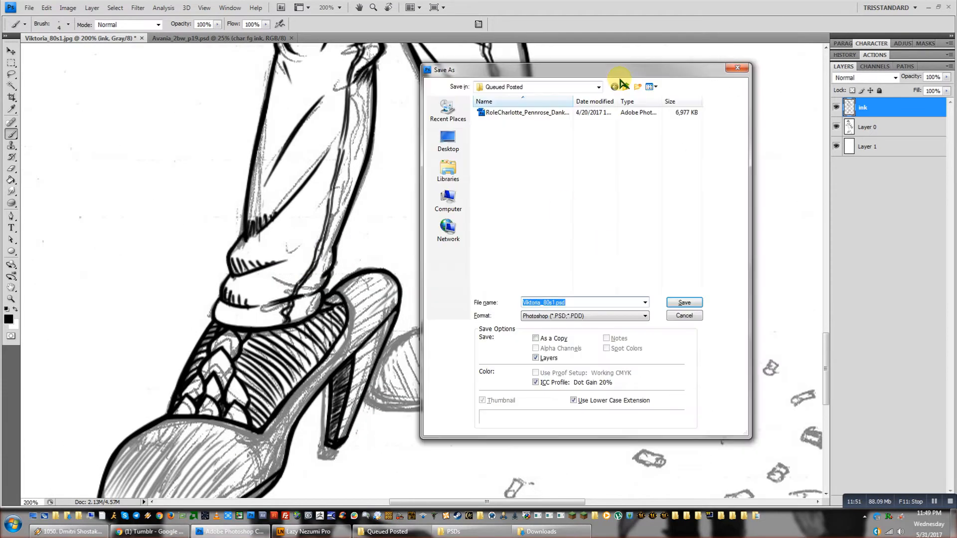
# Confirm the Save As dialog to store the drawing as Viktoria_80s.psd
pyautogui.click(684, 302)
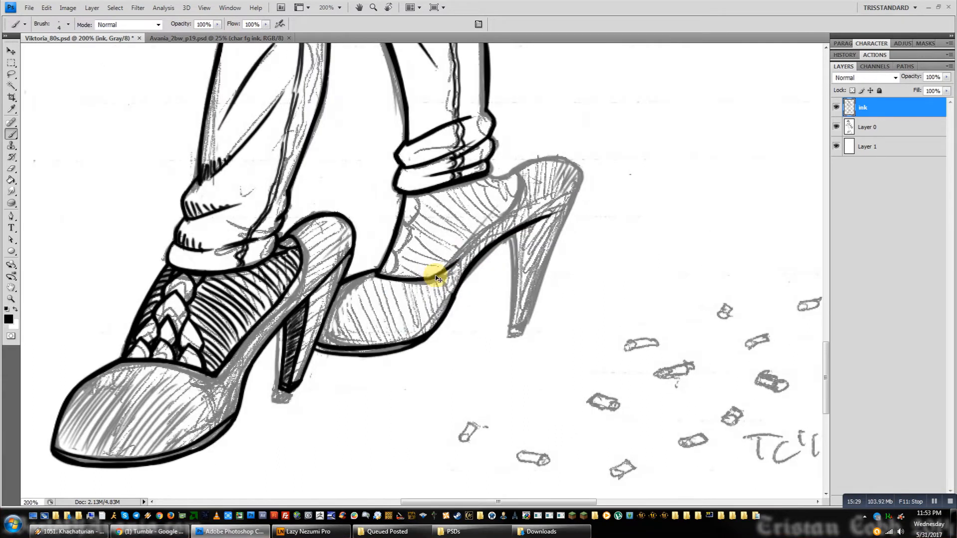
# Hatch the upper of the back high-heeled shoe in black
pyautogui.scroll(-3)
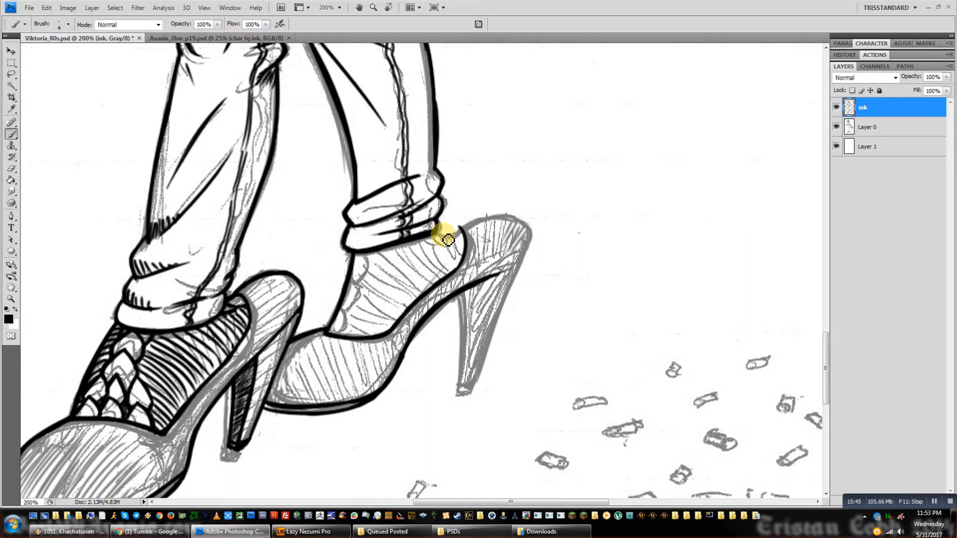
pyautogui.scroll(-3)
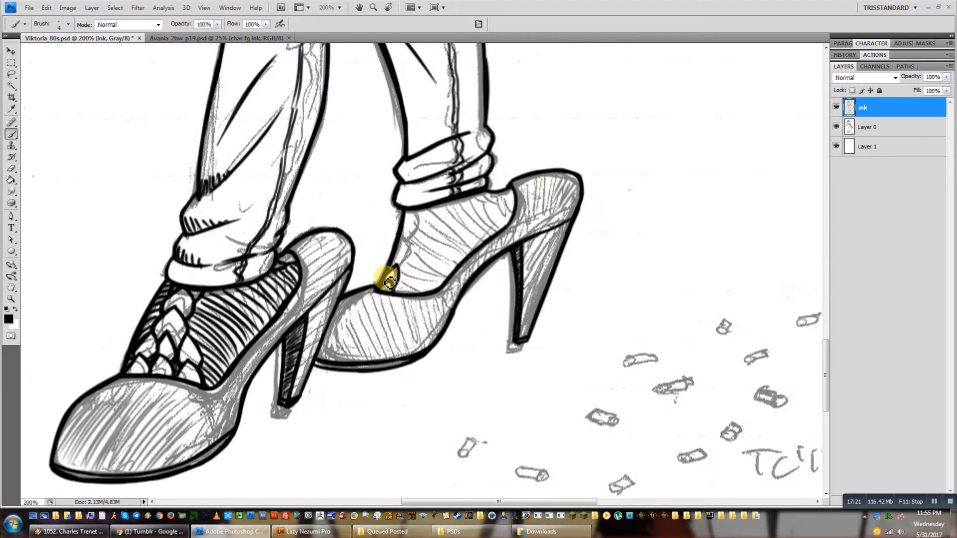
pyautogui.scroll(-3)
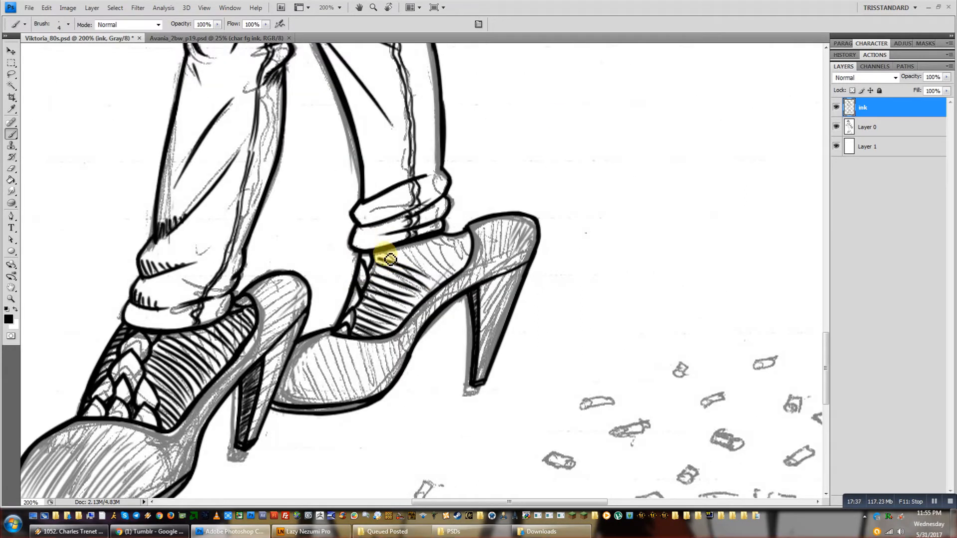
pyautogui.moveTo(388, 256); pyautogui.dragTo(417, 244)
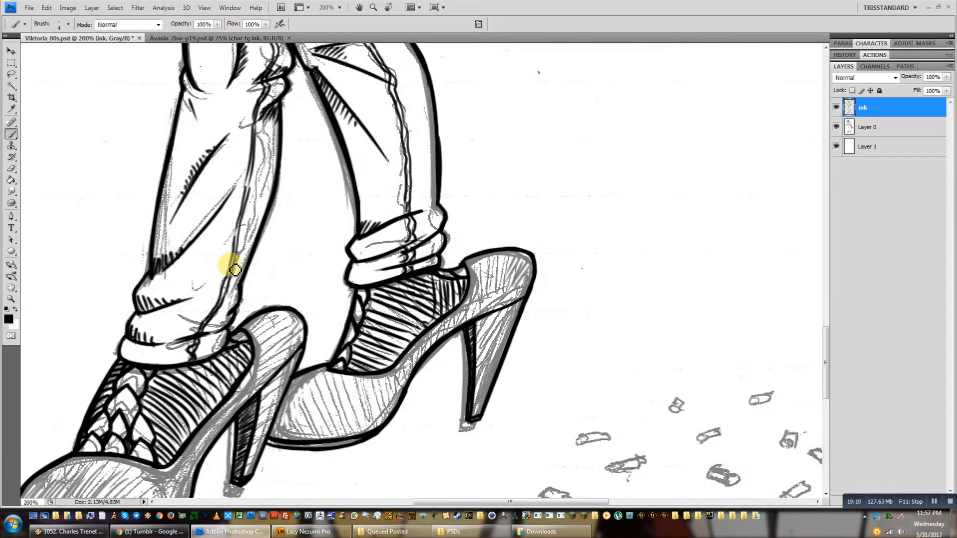
pyautogui.scroll(-3)
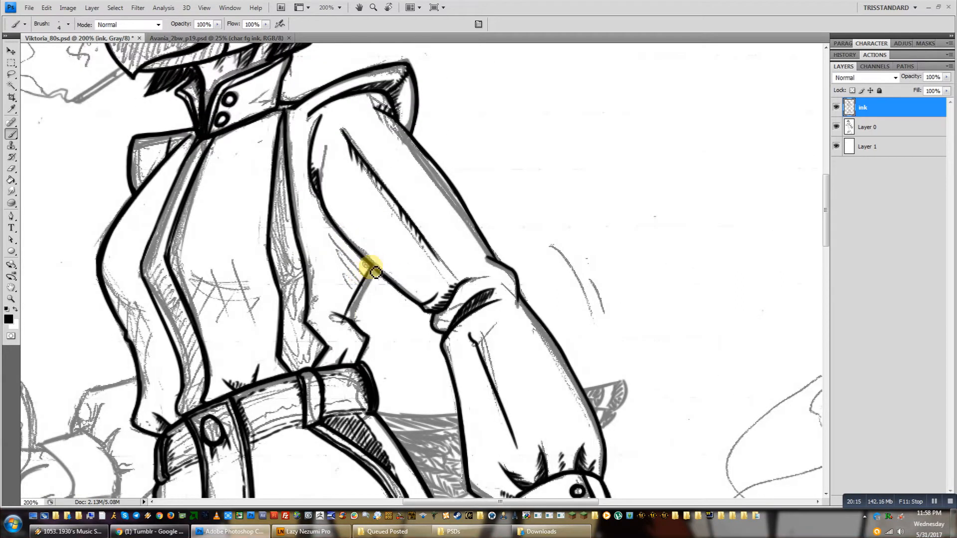
# Ink the fingers holding the glass, the glass rim and the bowl outline
pyautogui.scroll(-3)
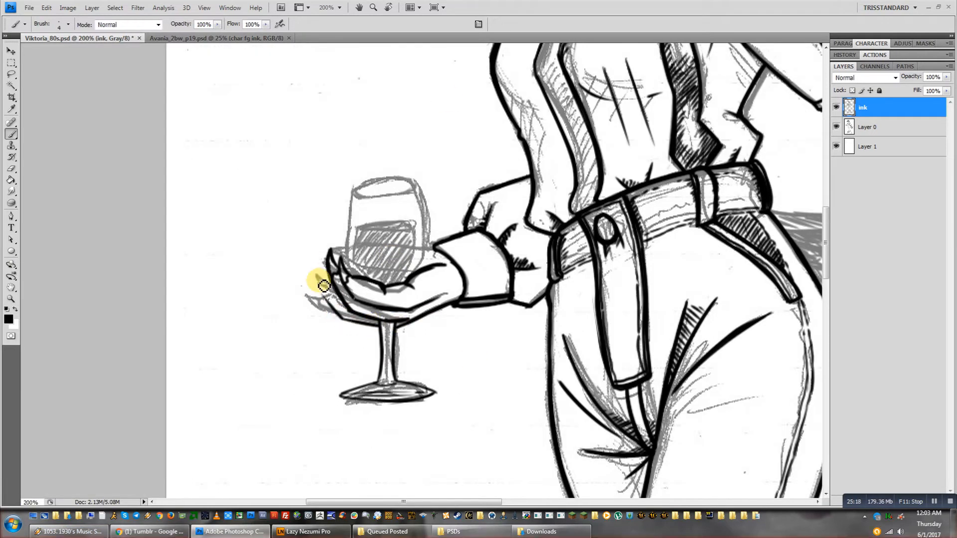
pyautogui.moveTo(320, 285); pyautogui.dragTo(391, 333)
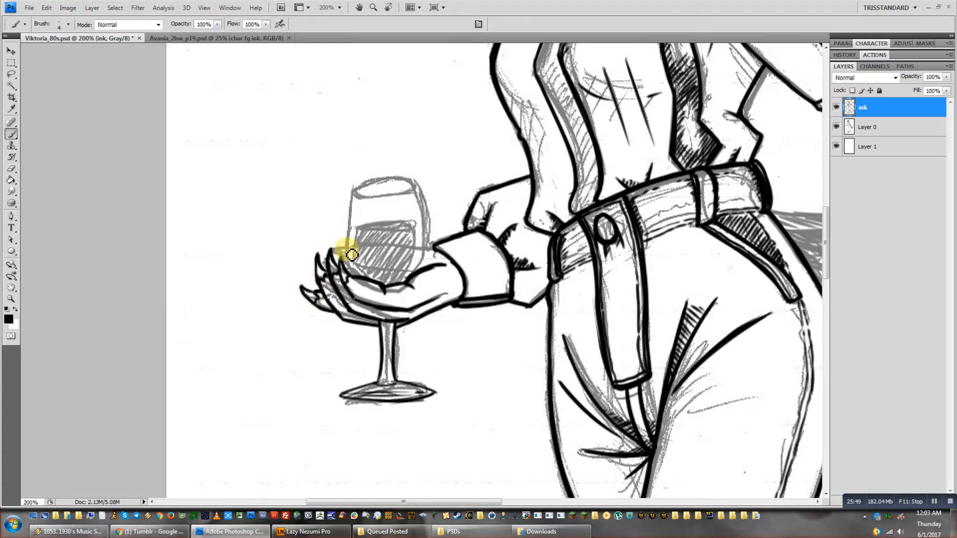
pyautogui.moveTo(351, 257); pyautogui.dragTo(357, 196)
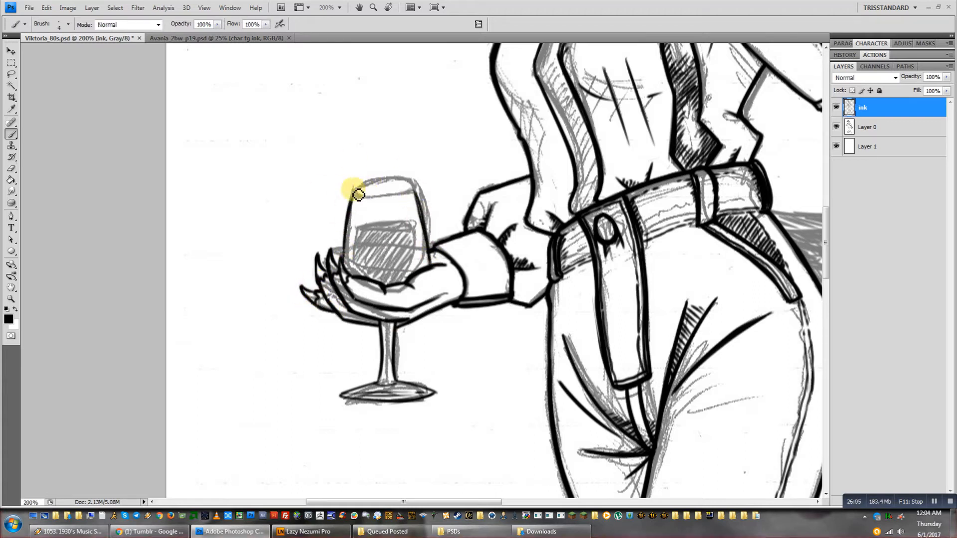
pyautogui.moveTo(353, 190); pyautogui.dragTo(385, 199)
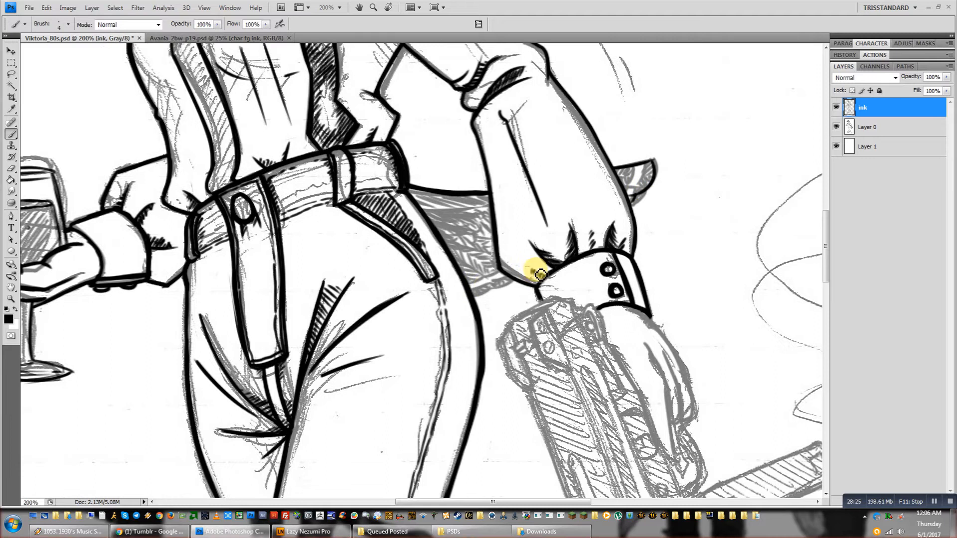
# Ink the cuff on the pistol-holding wrist and details of the glass hand
pyautogui.moveTo(537, 275); pyautogui.dragTo(650, 186)
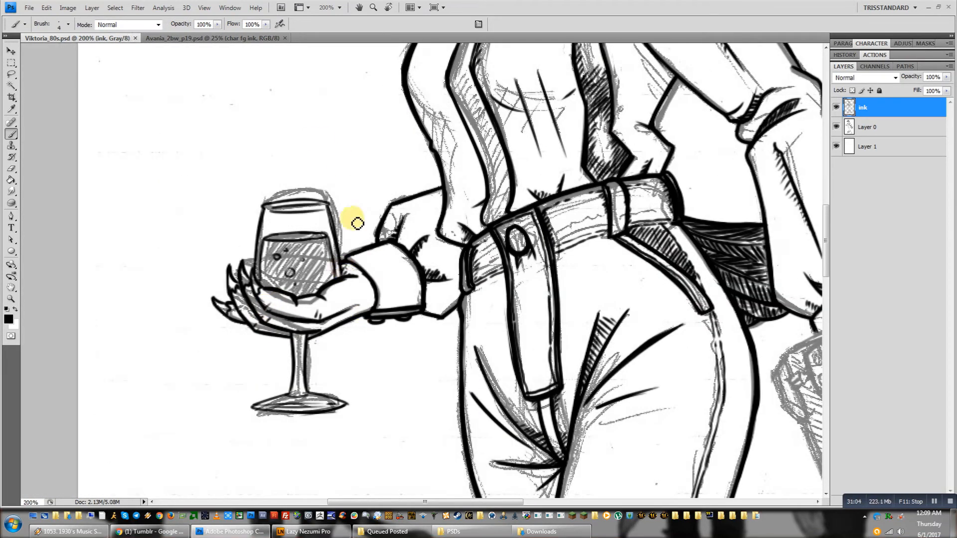
pyautogui.moveTo(357, 222); pyautogui.dragTo(296, 299)
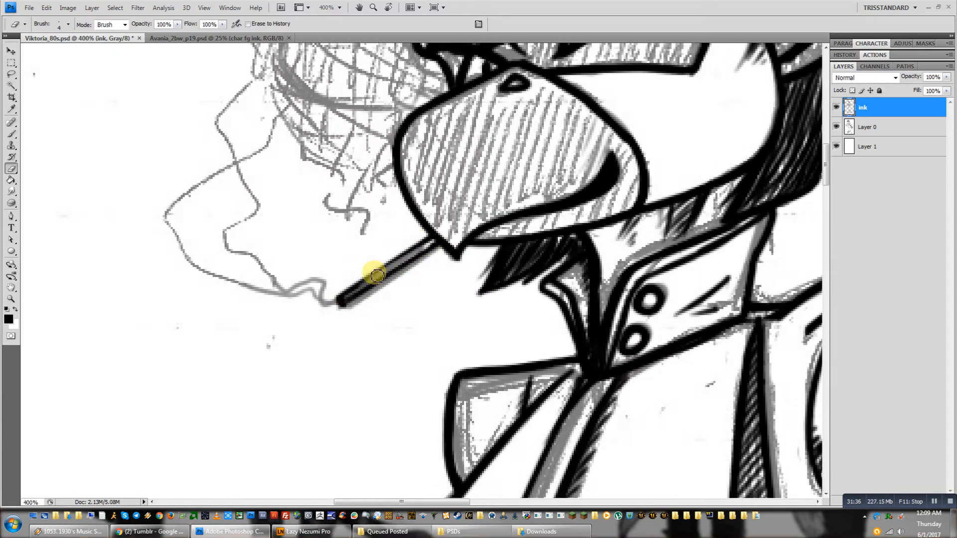
# Clean up around the cigarette, then ink the hat's edge and its feathers with inner lines
pyautogui.moveTo(374, 275); pyautogui.dragTo(434, 243)
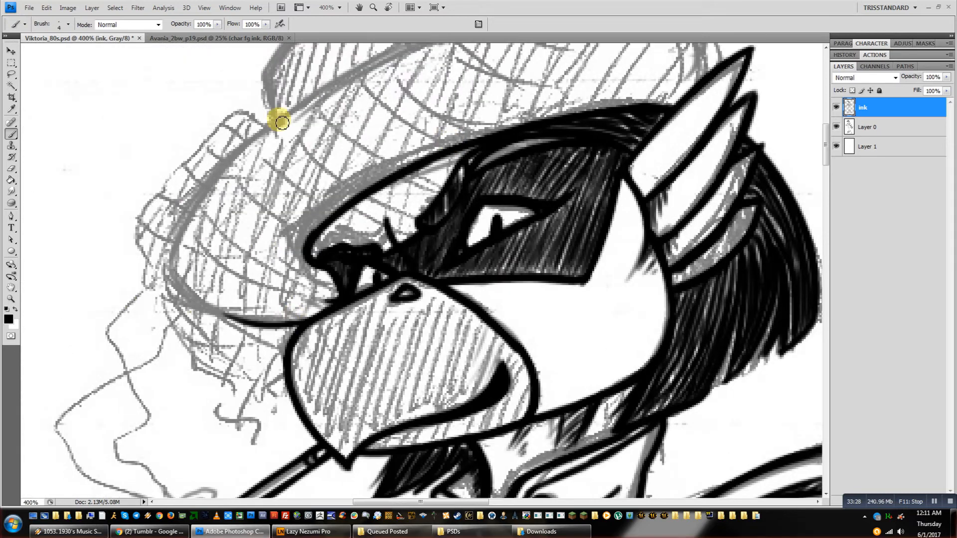
pyautogui.moveTo(280, 121); pyautogui.dragTo(153, 265)
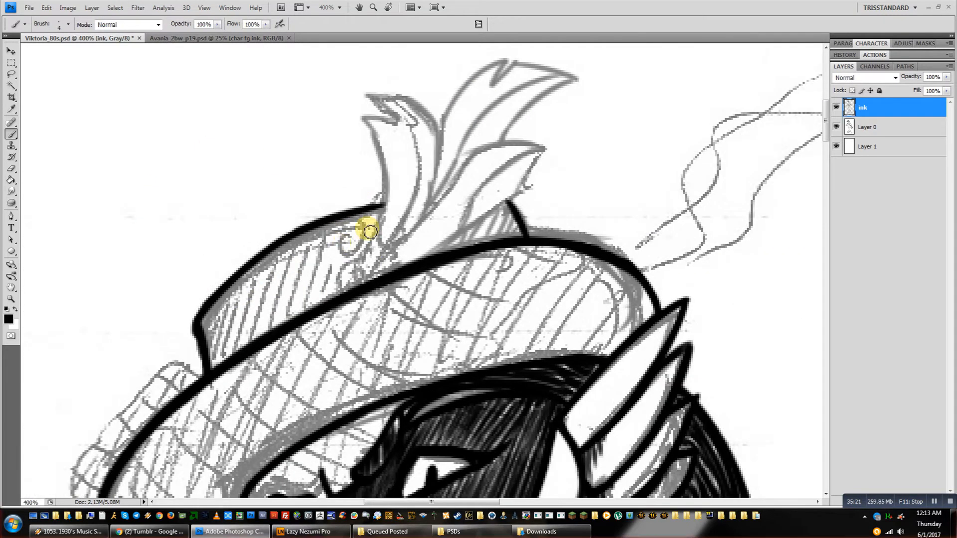
pyautogui.moveTo(366, 232); pyautogui.dragTo(354, 256)
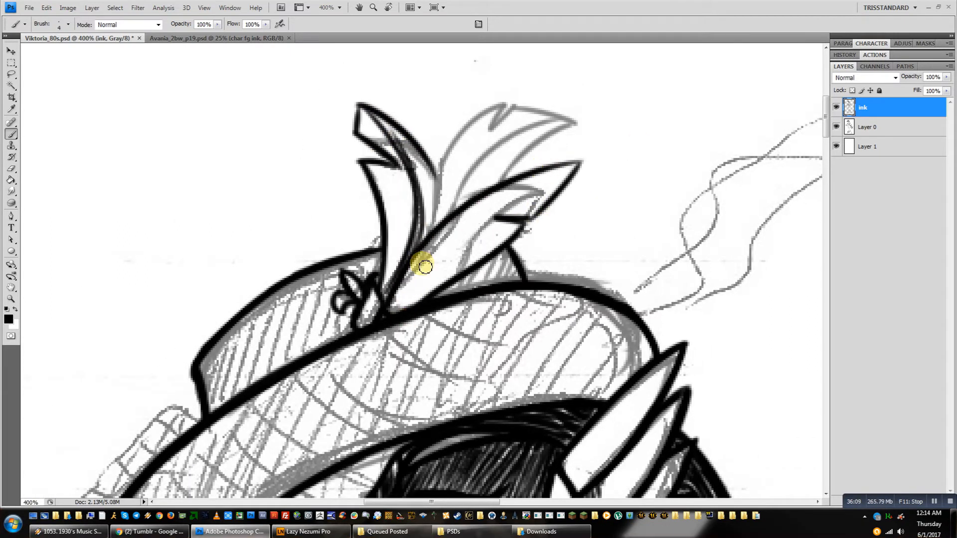
pyautogui.moveTo(428, 262); pyautogui.dragTo(445, 177)
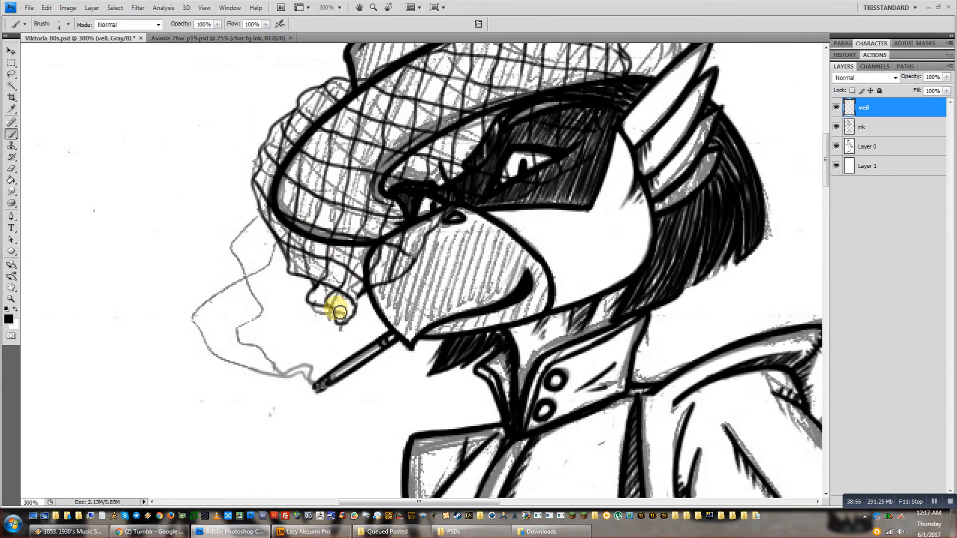
# Scroll the canvas to bring the sketched pistol into view
pyautogui.scroll(-3)
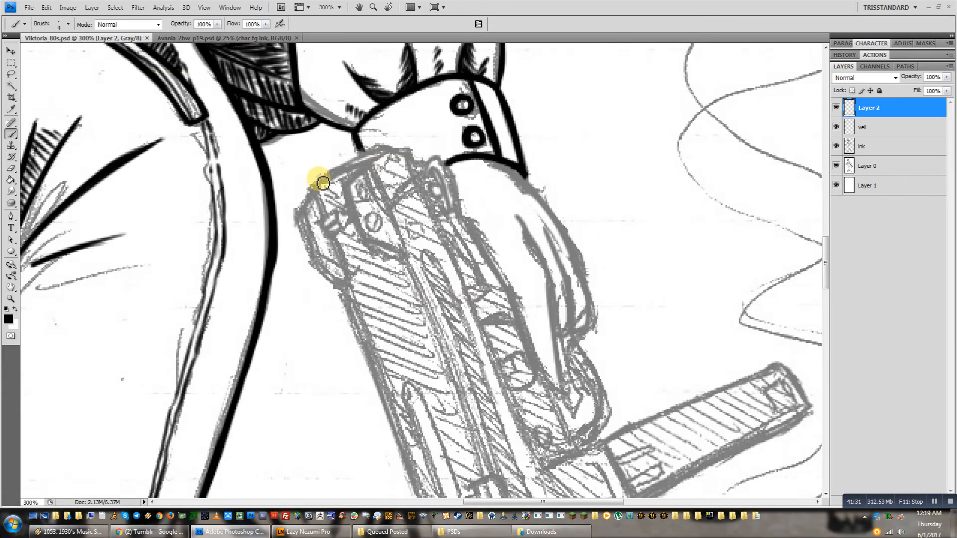
# Ink the pistol's slide back, top, rear sight, long edge and the bottom of the grip
pyautogui.moveTo(324, 183); pyautogui.dragTo(372, 159)
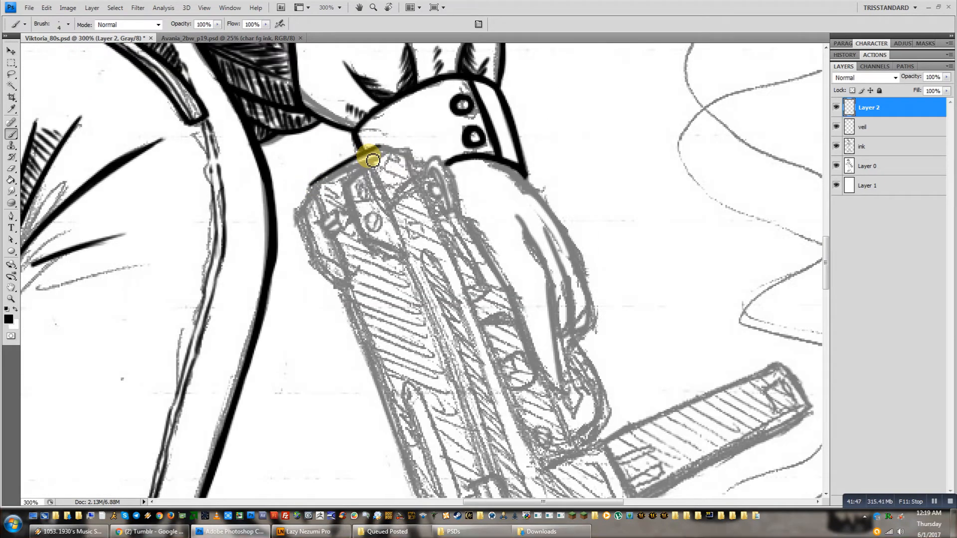
pyautogui.moveTo(369, 159); pyautogui.dragTo(320, 230)
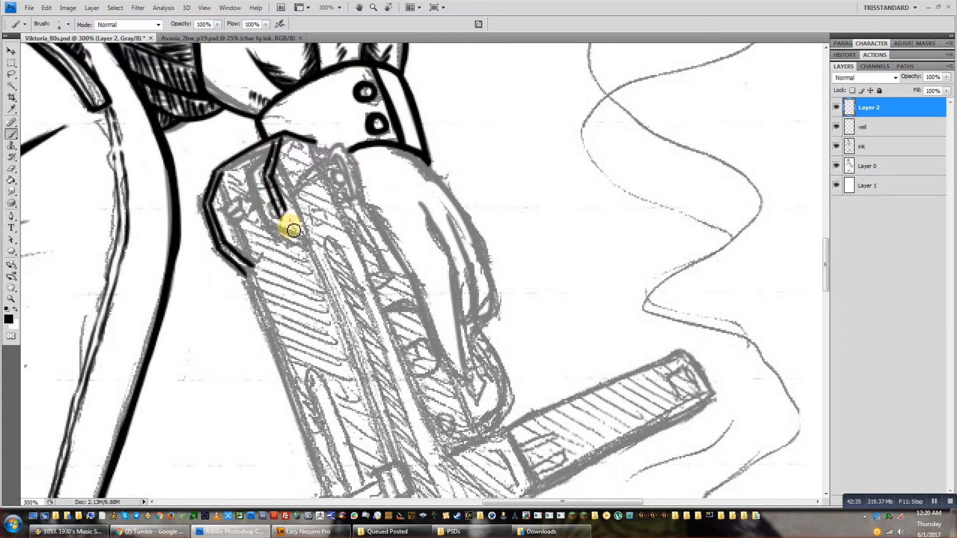
pyautogui.moveTo(292, 230); pyautogui.dragTo(238, 159)
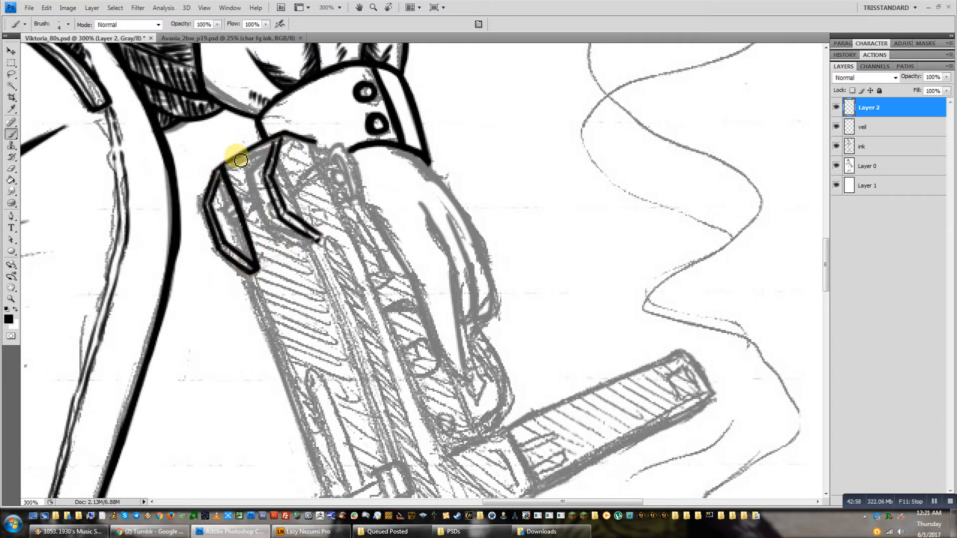
pyautogui.scroll(-3)
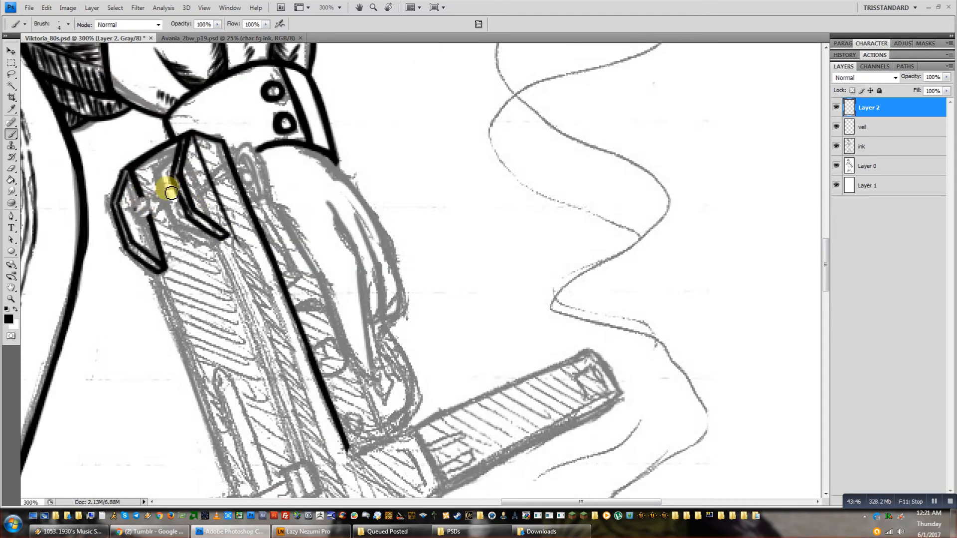
pyautogui.moveTo(170, 191); pyautogui.dragTo(201, 239)
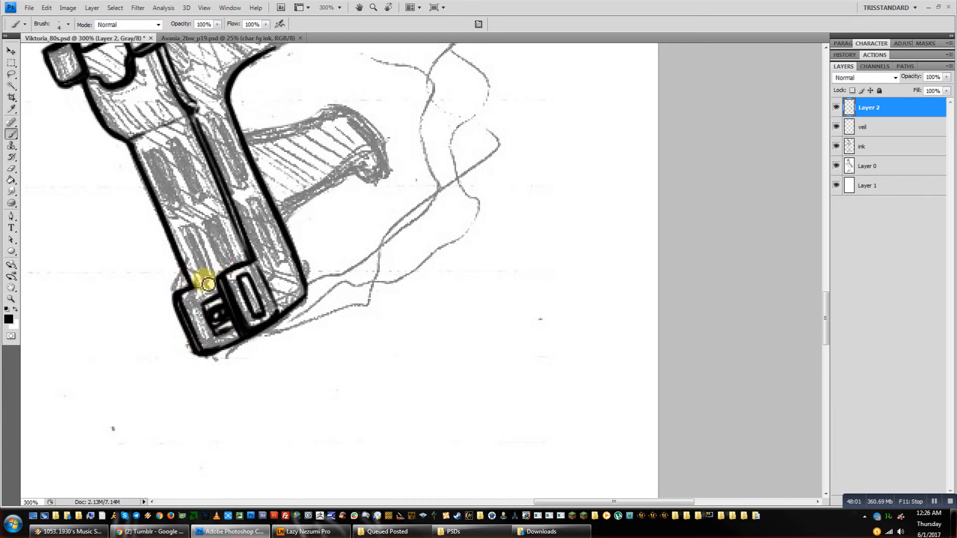
pyautogui.moveTo(204, 284); pyautogui.dragTo(247, 293)
pyautogui.write('spectre')
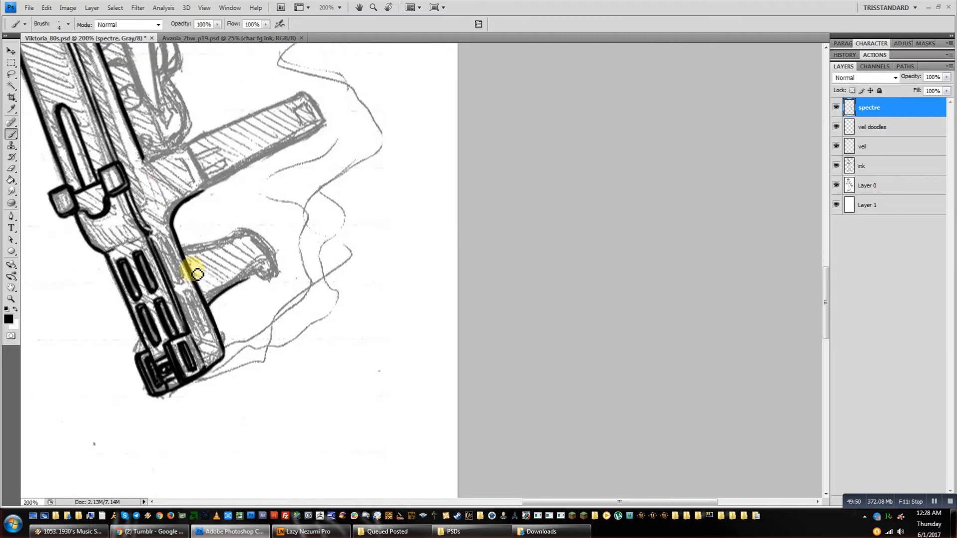
# Zoom to 300% and ink the pistol's front grip and the top edge of the barrel
pyautogui.press('ctrl++')
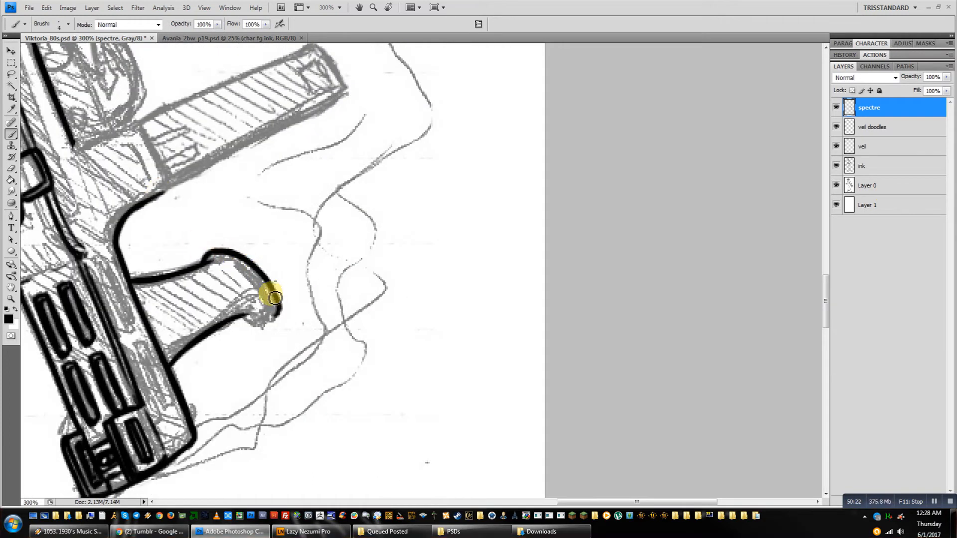
pyautogui.moveTo(271, 296); pyautogui.dragTo(256, 314)
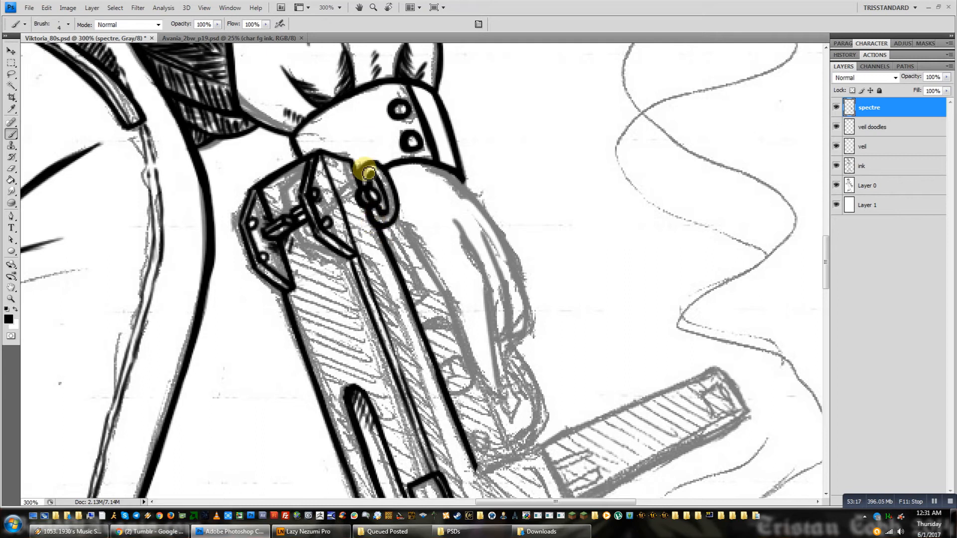
pyautogui.scroll(-3)
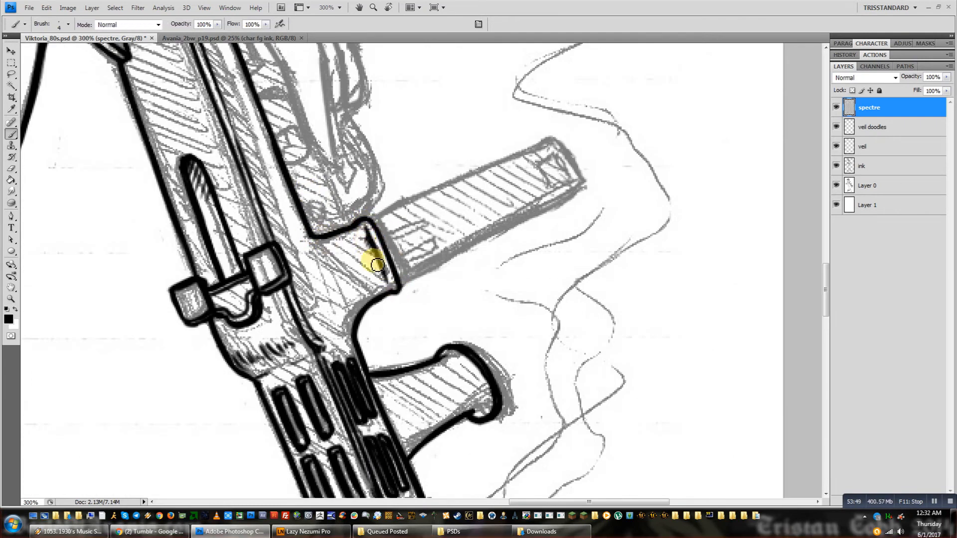
pyautogui.moveTo(376, 262); pyautogui.dragTo(501, 131)
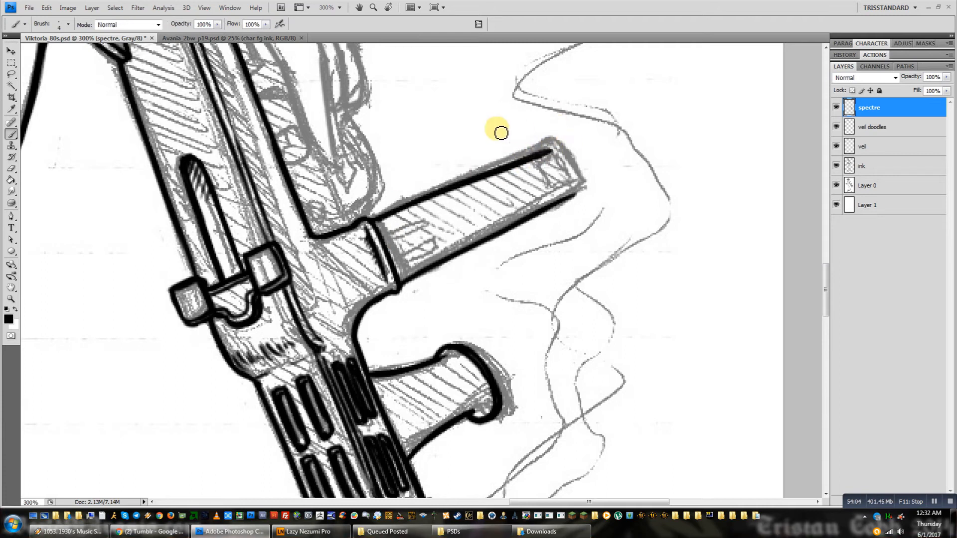
pyautogui.scroll(-3)
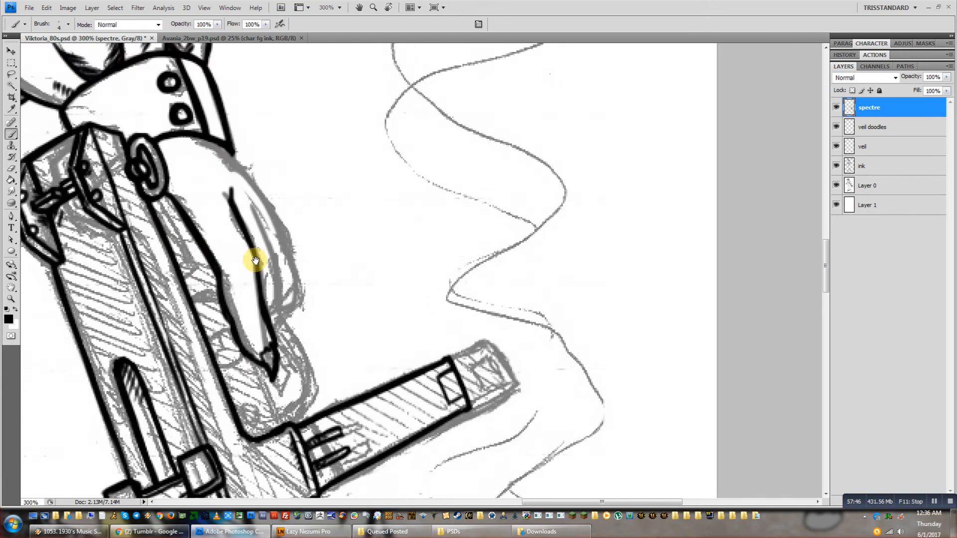
# Ink the knuckle creases of the fingers gripping the pistol, then move down to the shoes
pyautogui.scroll(-3)
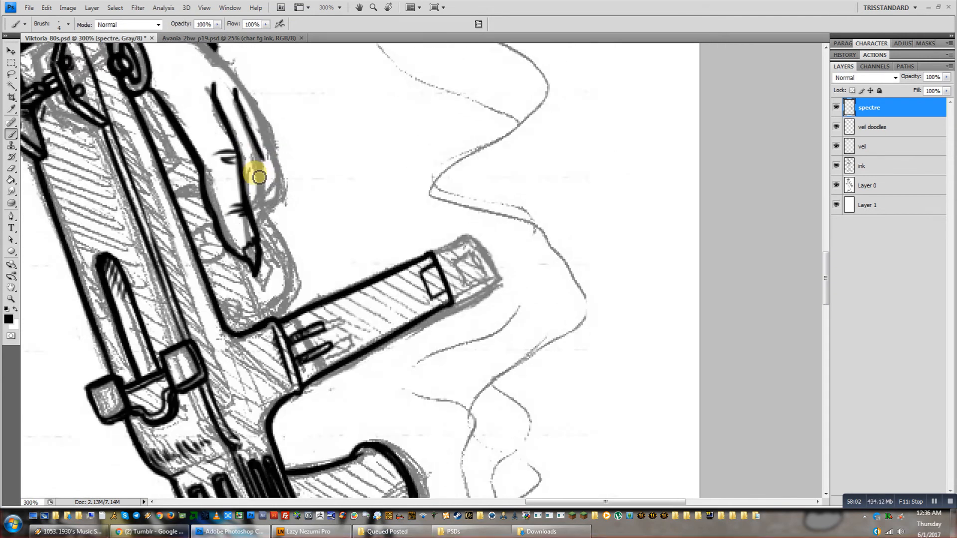
pyautogui.moveTo(256, 178); pyautogui.dragTo(308, 303)
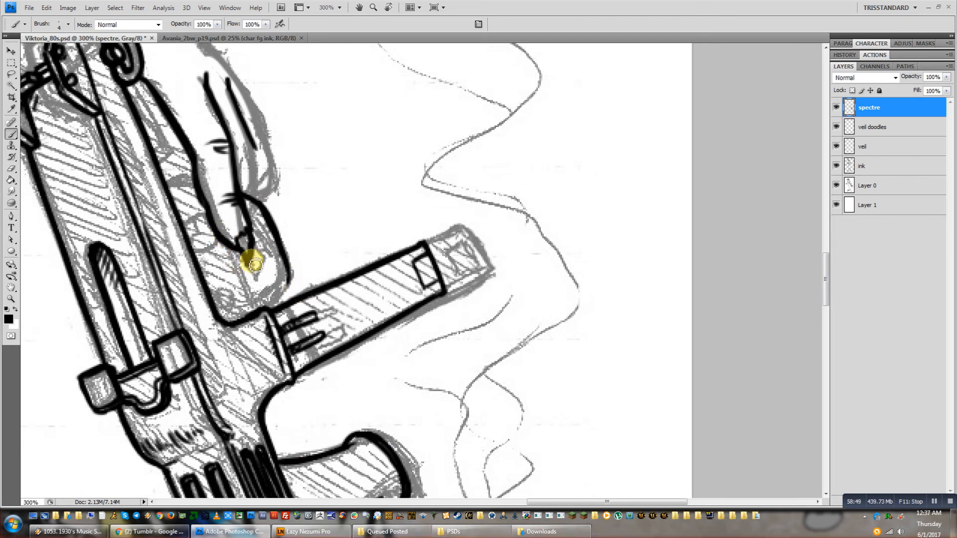
pyautogui.scroll(-3)
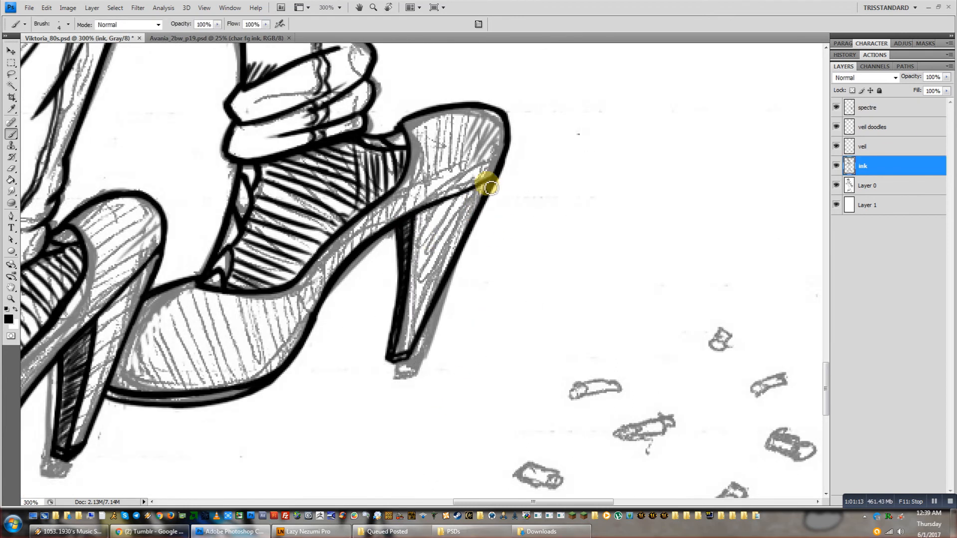
# Ink the scattered spent shell casings below the shoes, including those to the right
pyautogui.scroll(-3)
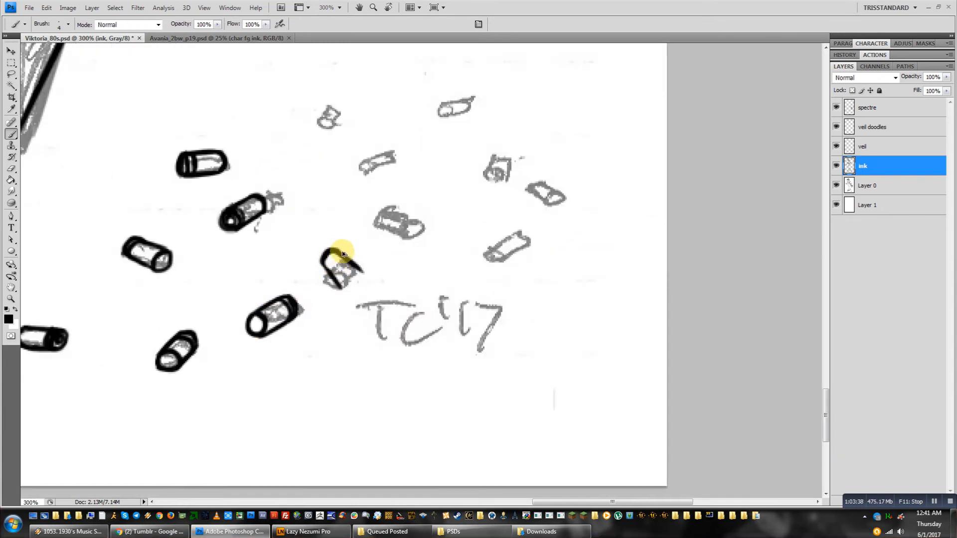
pyautogui.moveTo(345, 268); pyautogui.dragTo(409, 227)
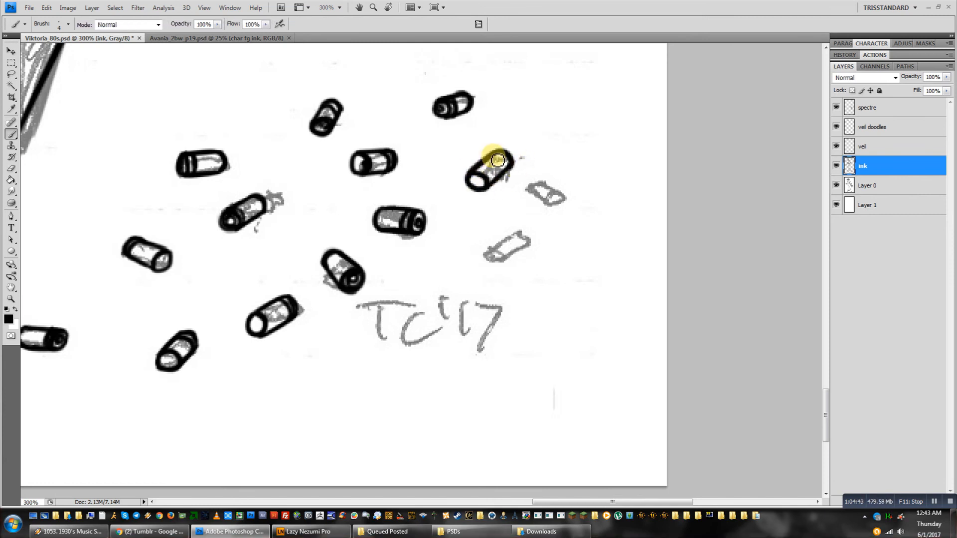
pyautogui.moveTo(495, 165); pyautogui.dragTo(500, 253)
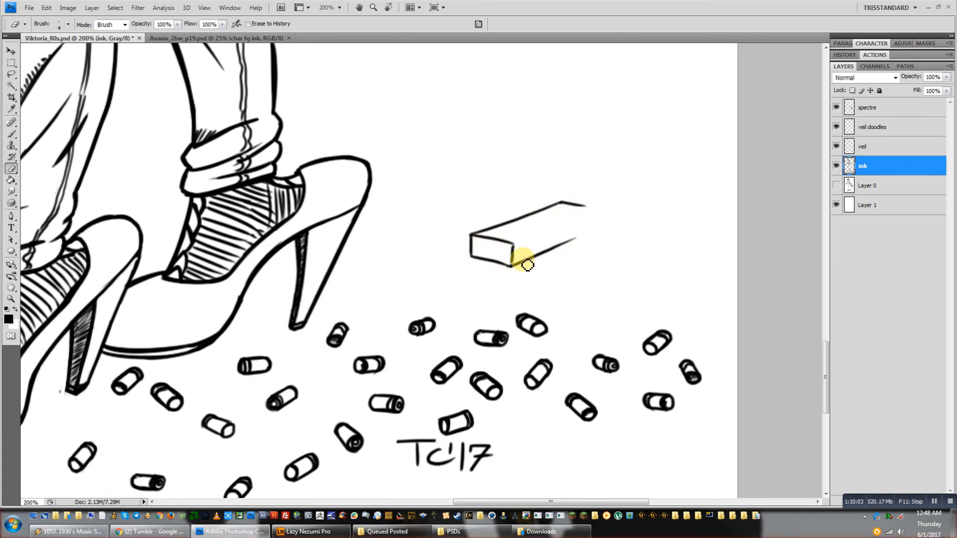
# Add the magazine's end hole, close its far end, and draw ridge lines along its side
pyautogui.moveTo(527, 264); pyautogui.dragTo(583, 253)
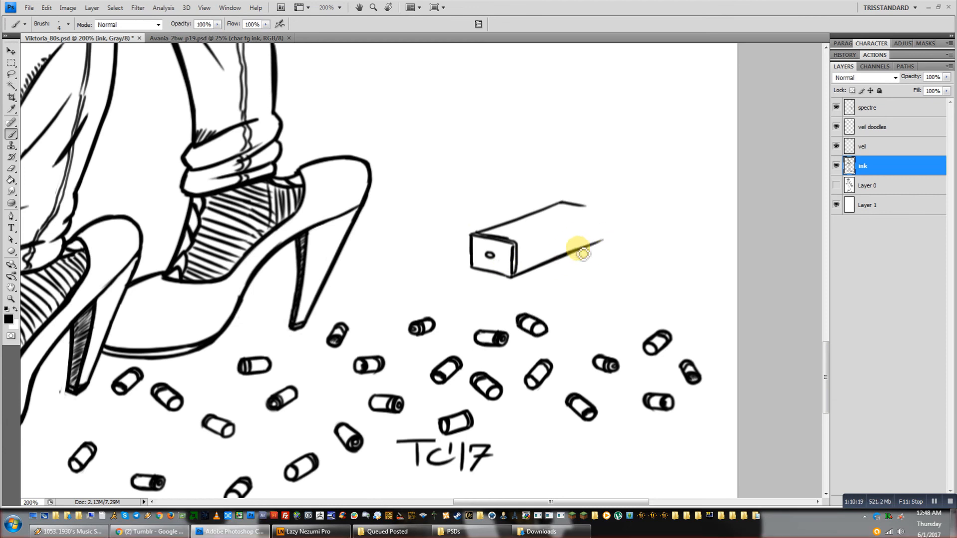
pyautogui.moveTo(583, 253); pyautogui.dragTo(635, 211)
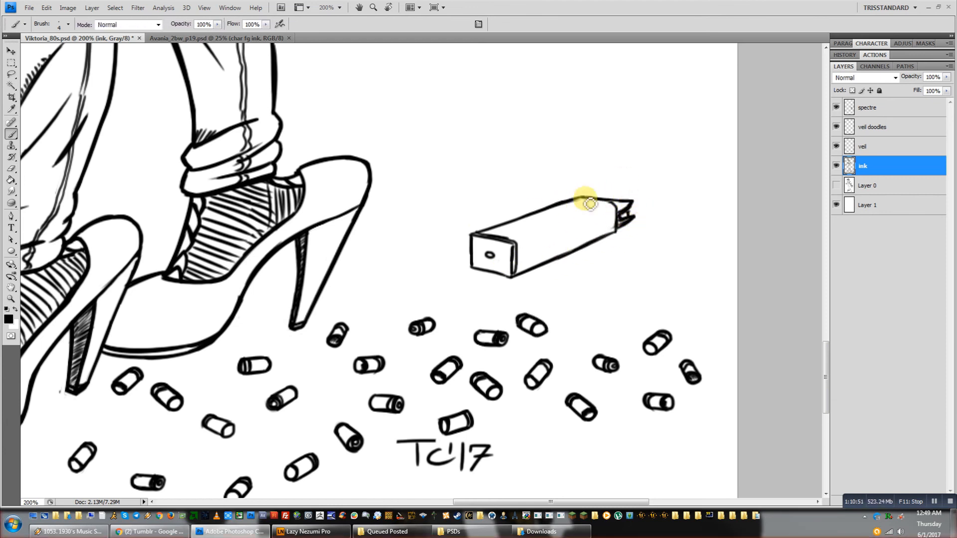
pyautogui.moveTo(580, 196); pyautogui.dragTo(546, 238)
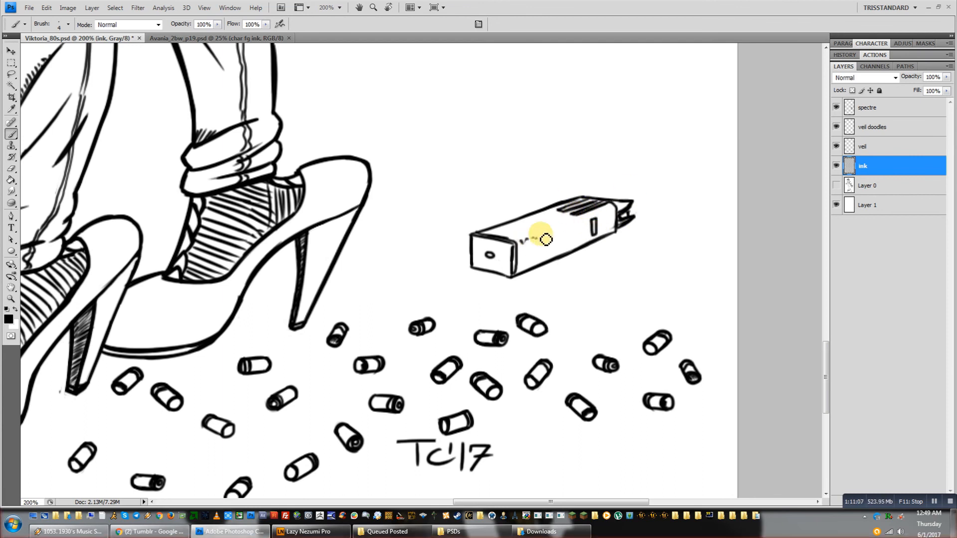